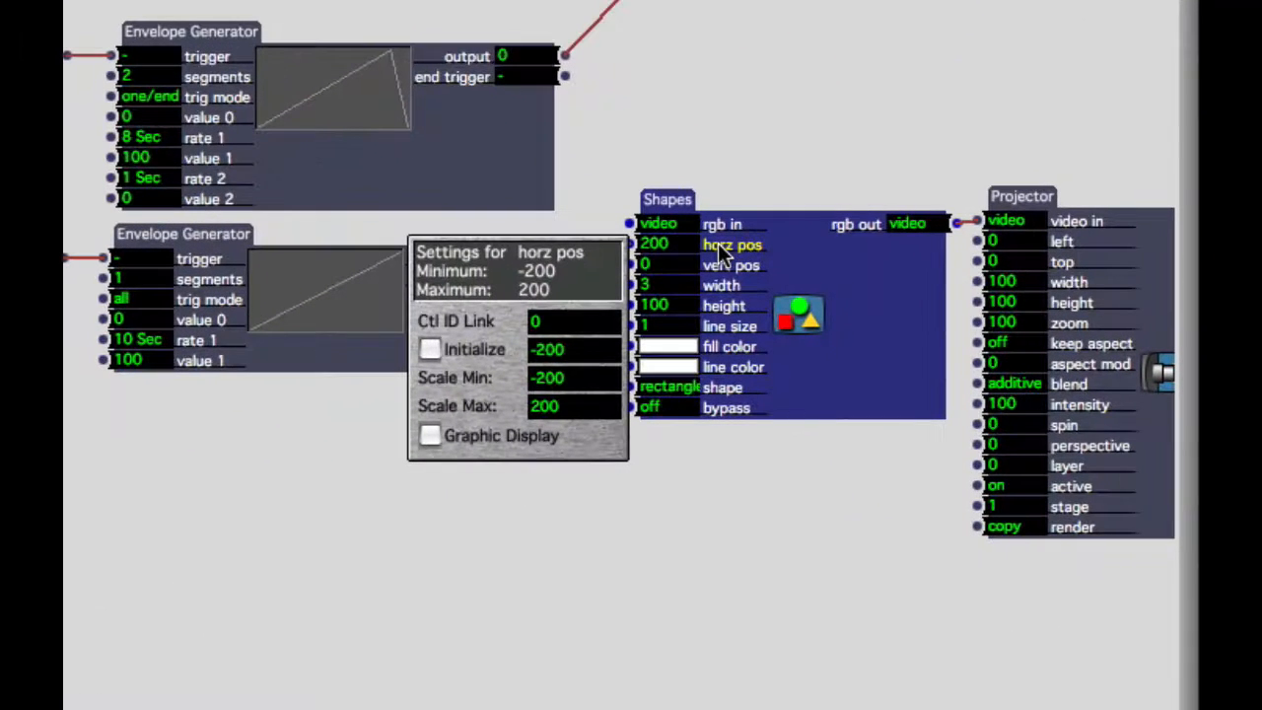
mouse_move(509, 424)
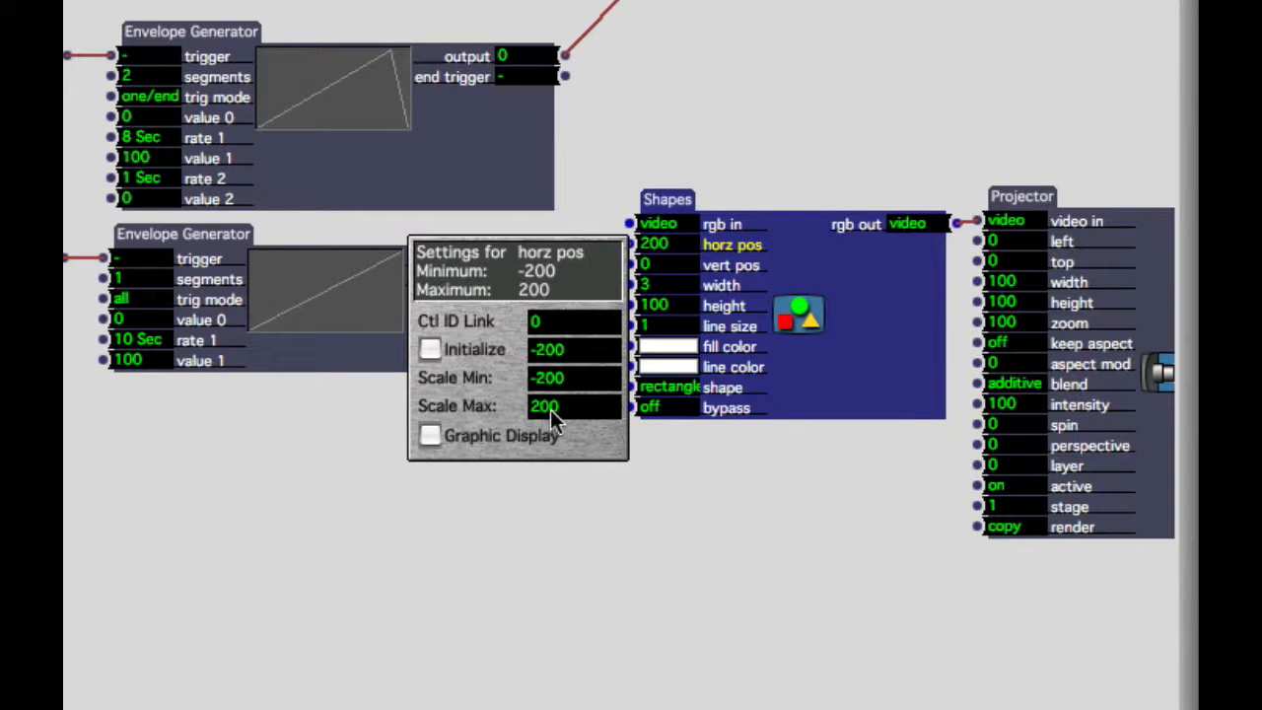
mouse_move(537, 509)
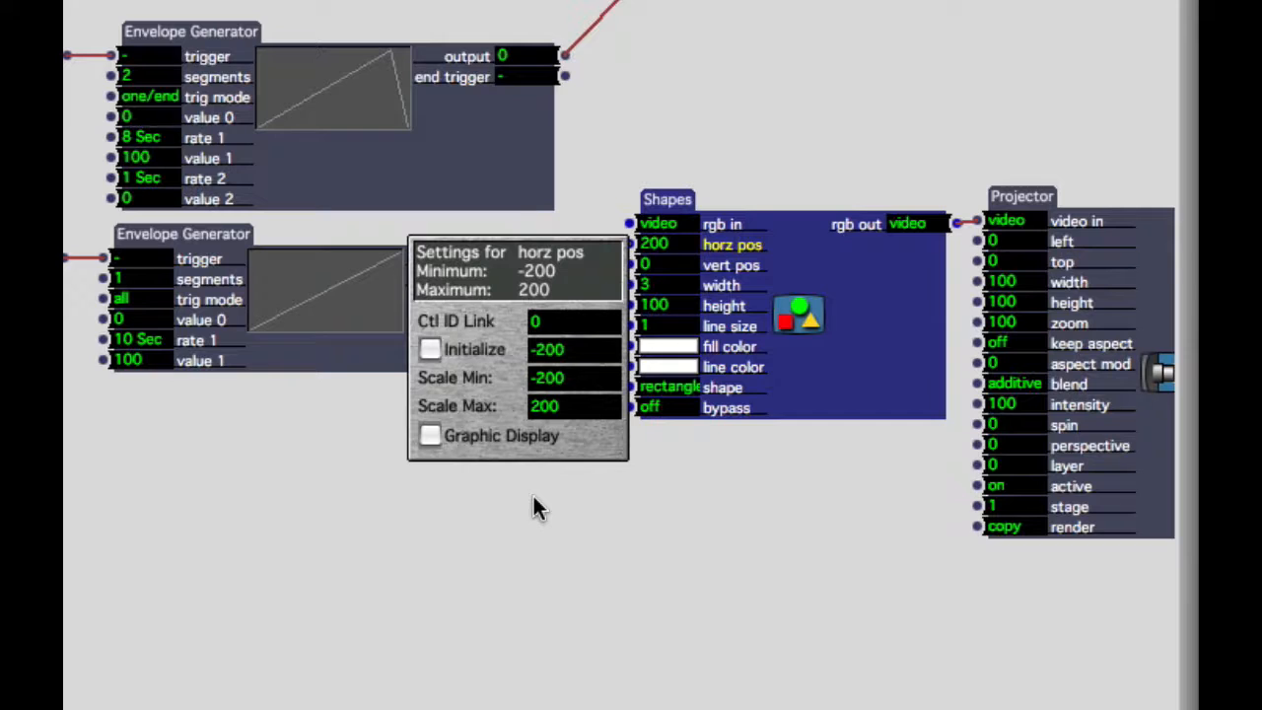
mouse_move(568, 394)
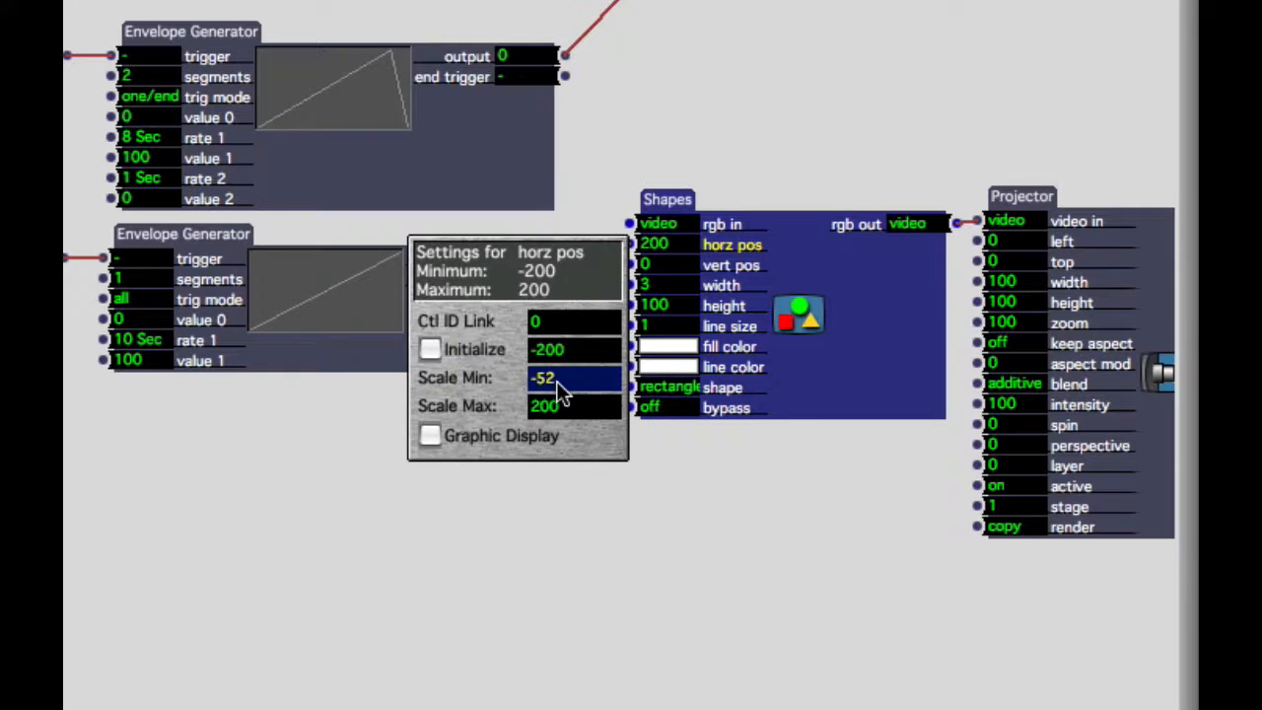
- Enter 52 as the new scale bound for the Shapes actor's horz pos input
click(575, 406)
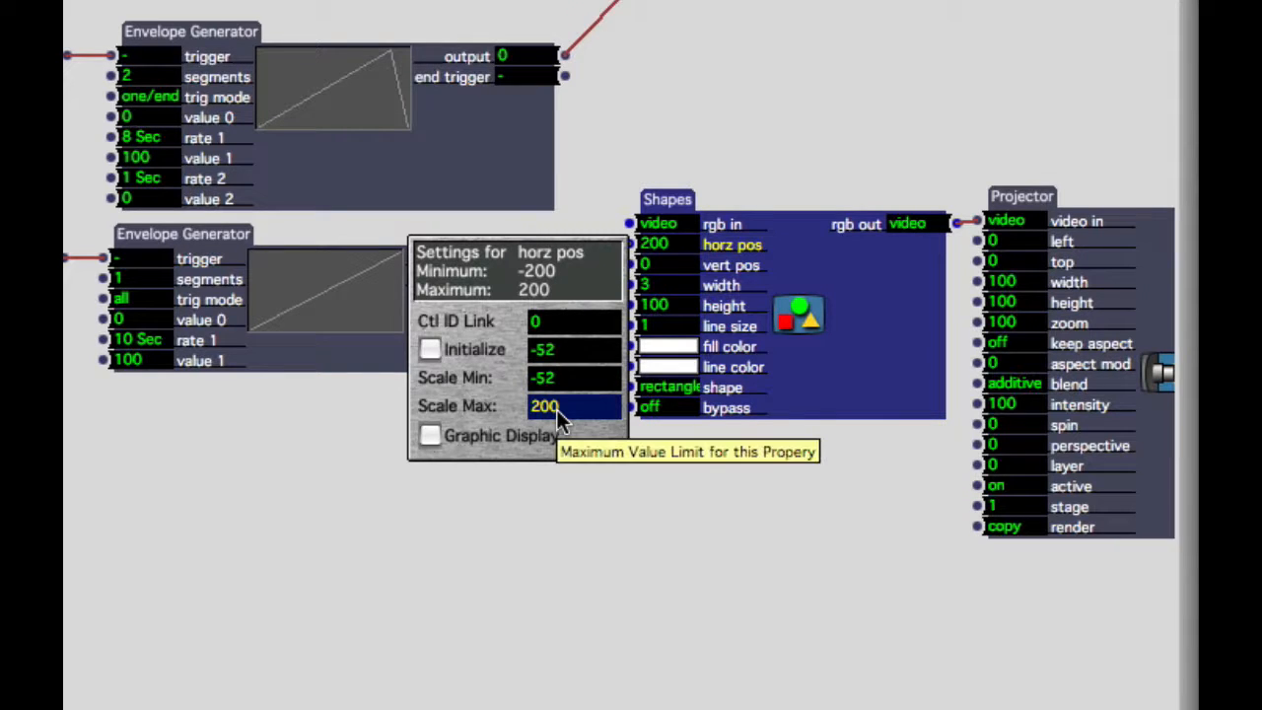
text(52)
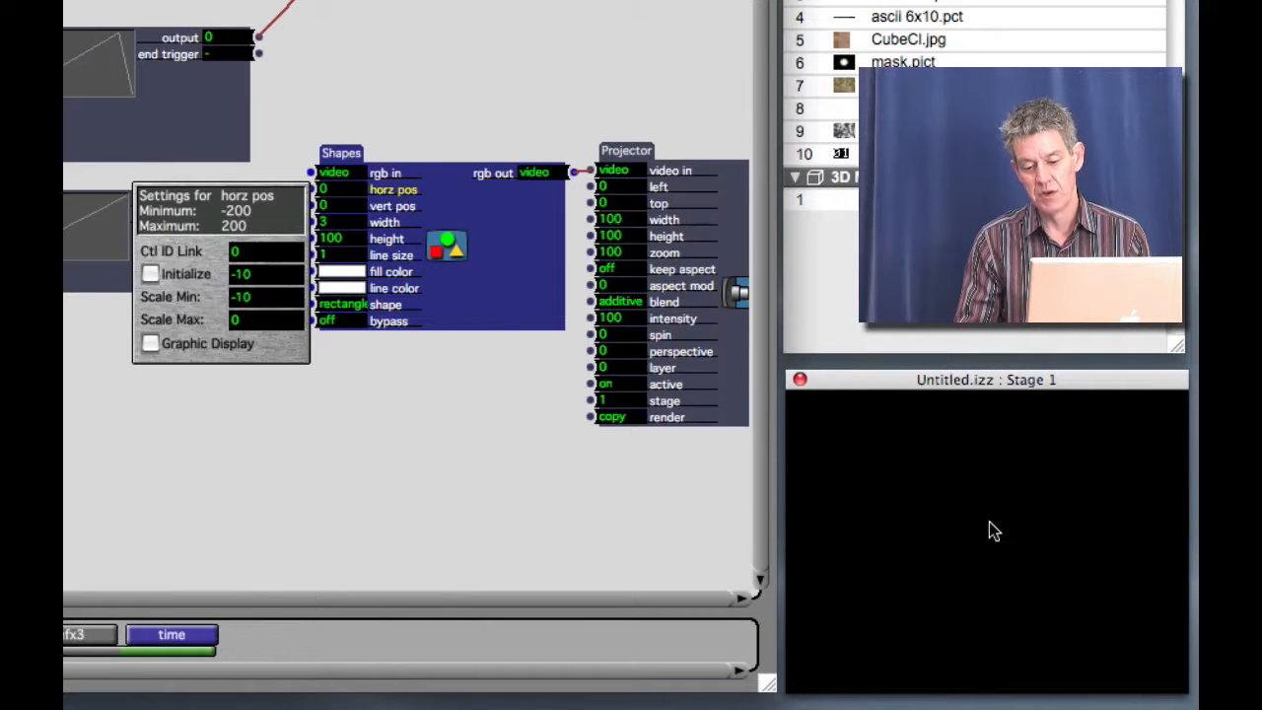
mouse_move(946, 539)
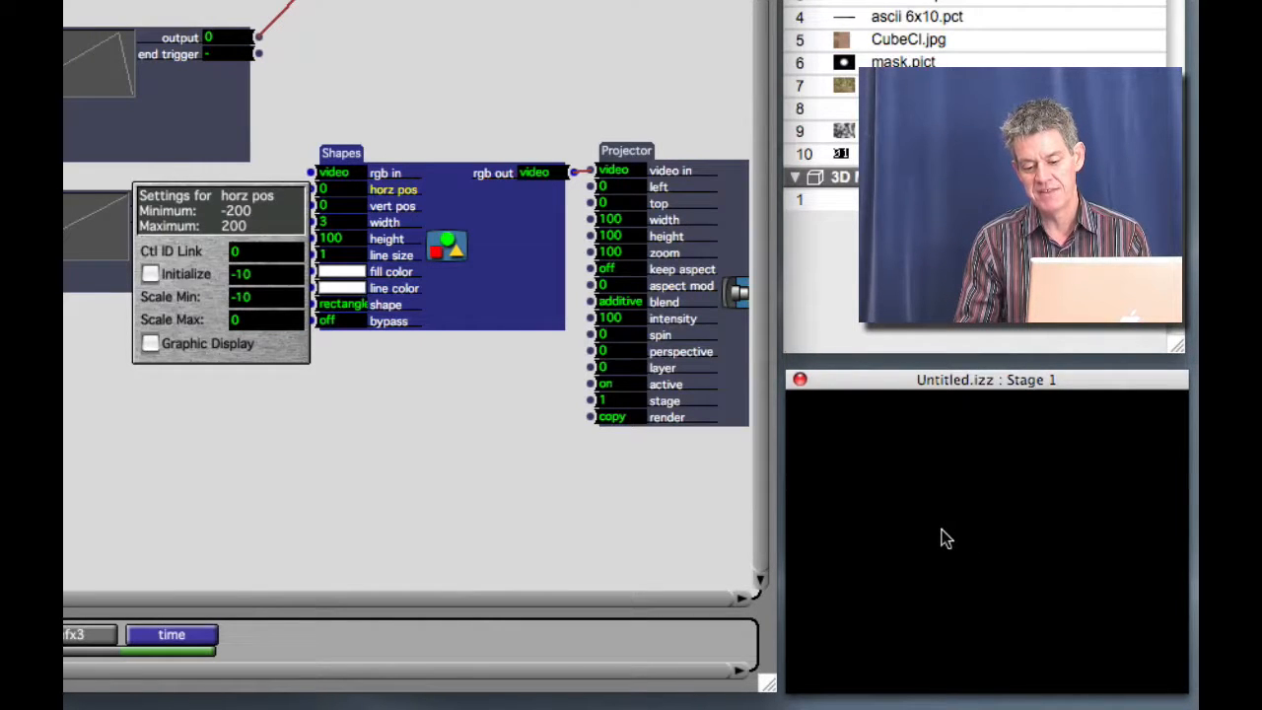